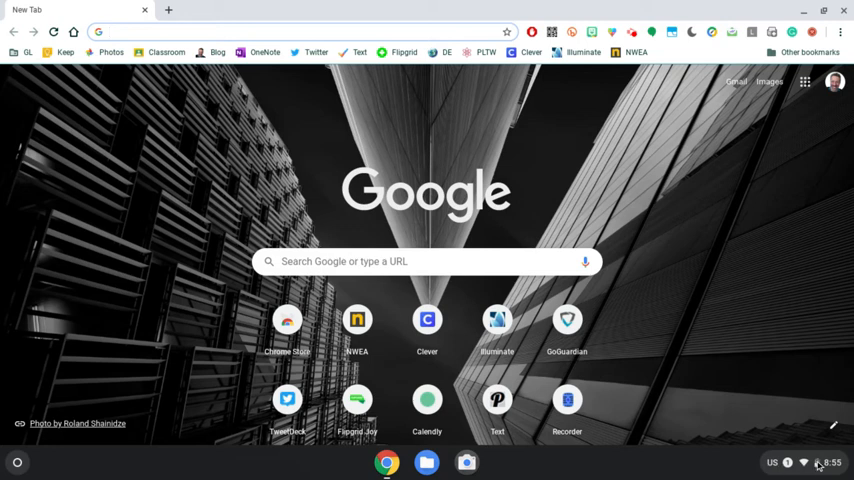
Reach Chromebook Settings from the shelf clock and expand the Advanced sections down to Accessibility
left_click(820, 462)
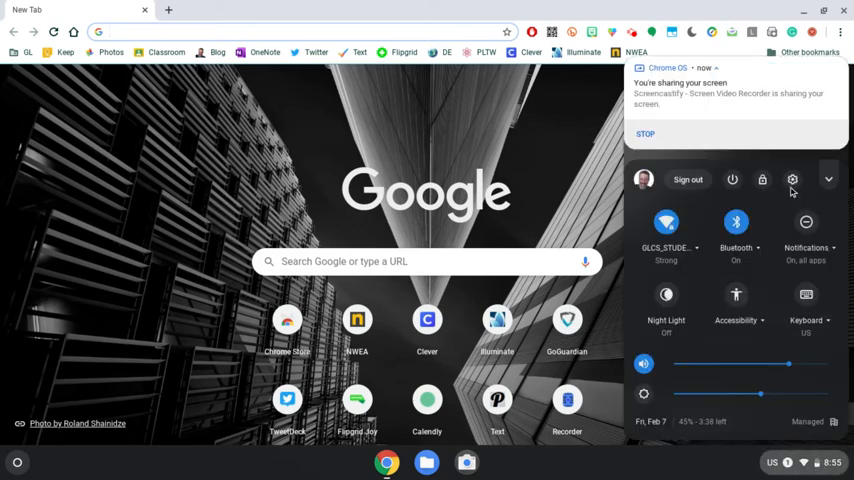
left_click(792, 180)
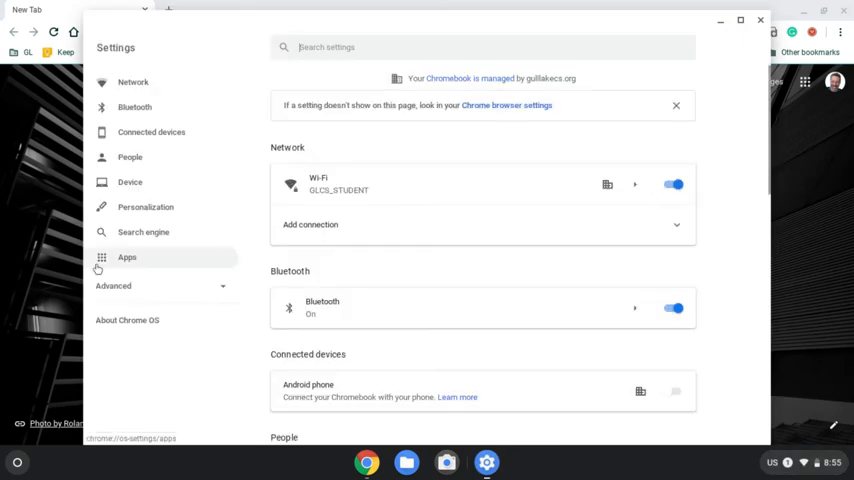
left_click(112, 286)
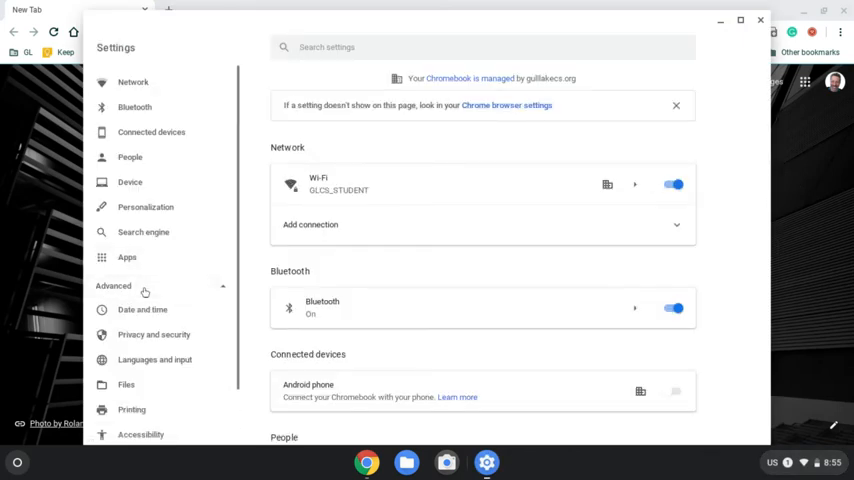
scroll("down", 3)
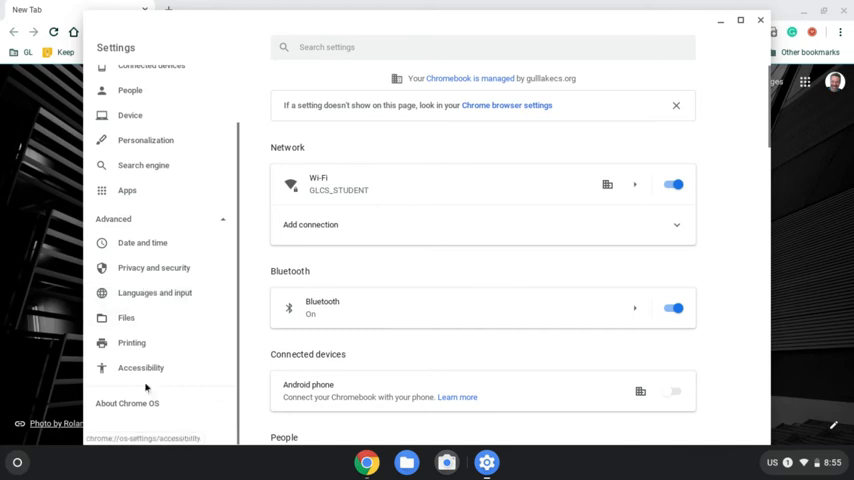
Show the Accessibility page with options set to always appear in the system menu
left_click(140, 368)
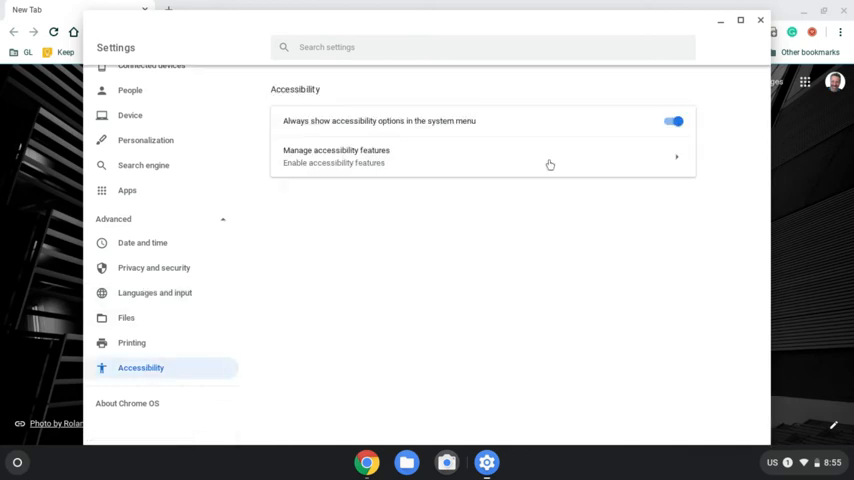
mouse_move(652, 152)
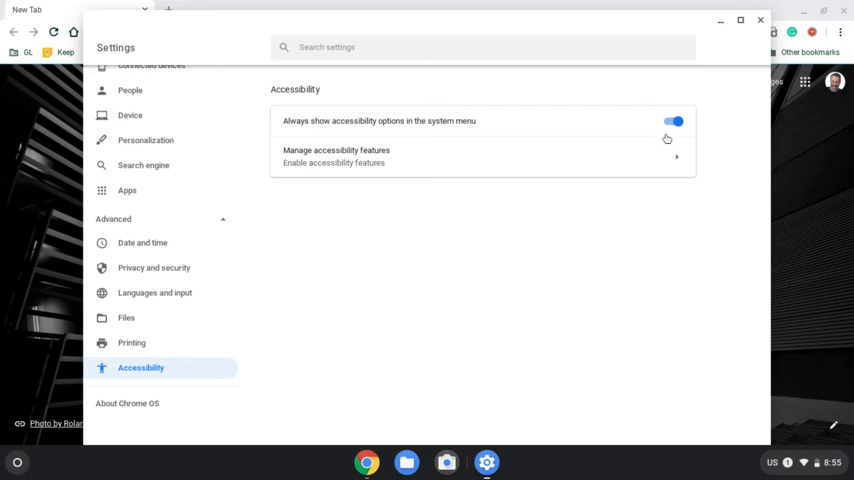
mouse_move(668, 138)
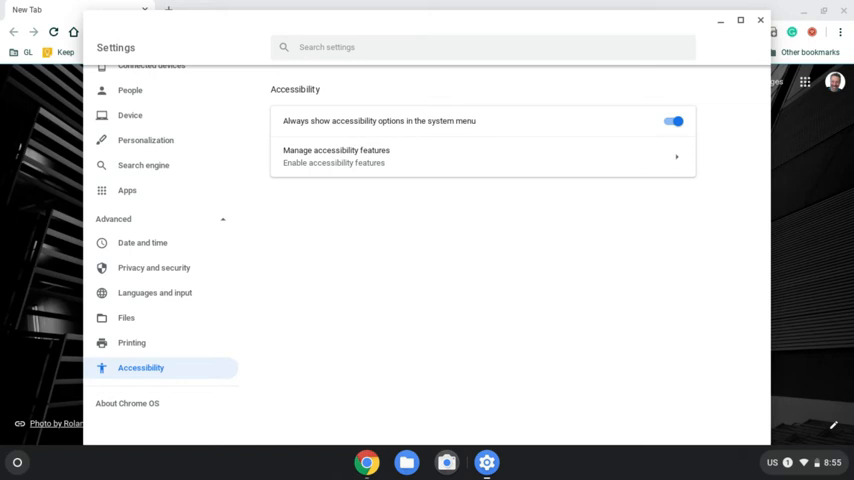
mouse_move(666, 124)
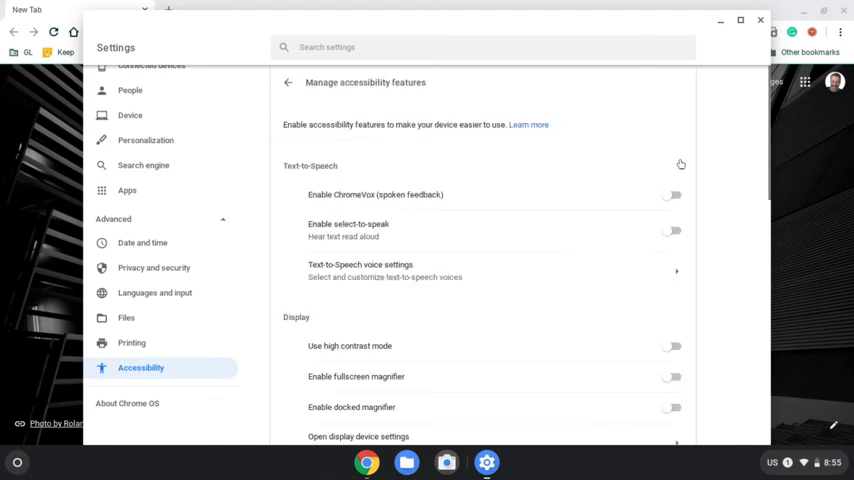
mouse_move(576, 252)
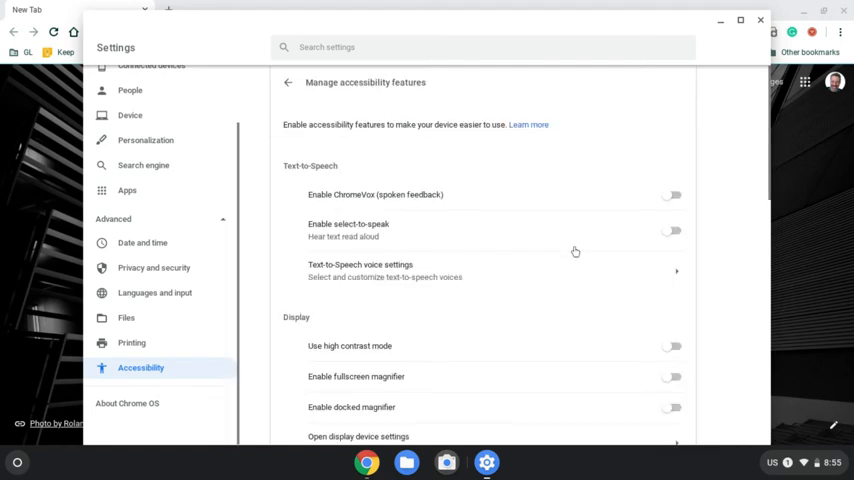
Switch on Enable dictation (speak to type) under Keyboard and text input
scroll("down", 3)
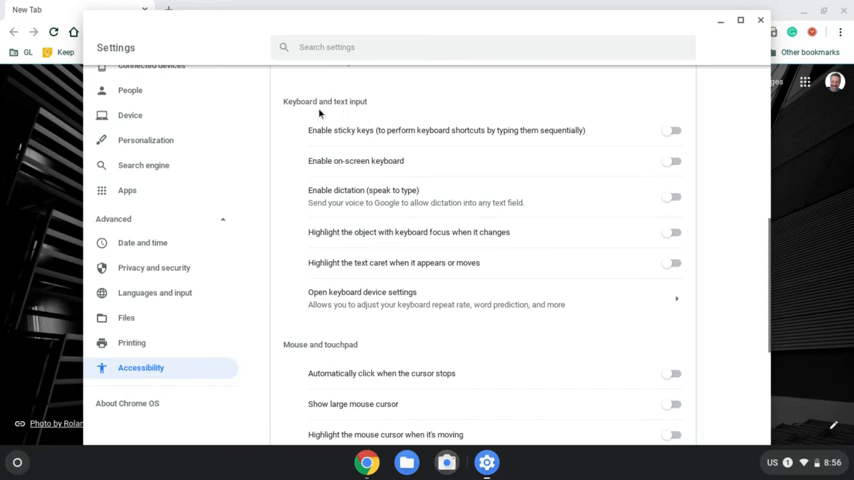
mouse_move(342, 204)
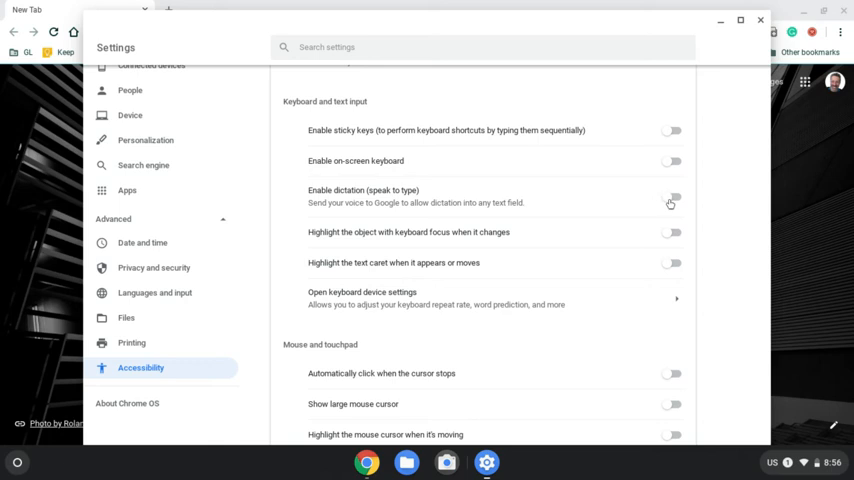
left_click(672, 196)
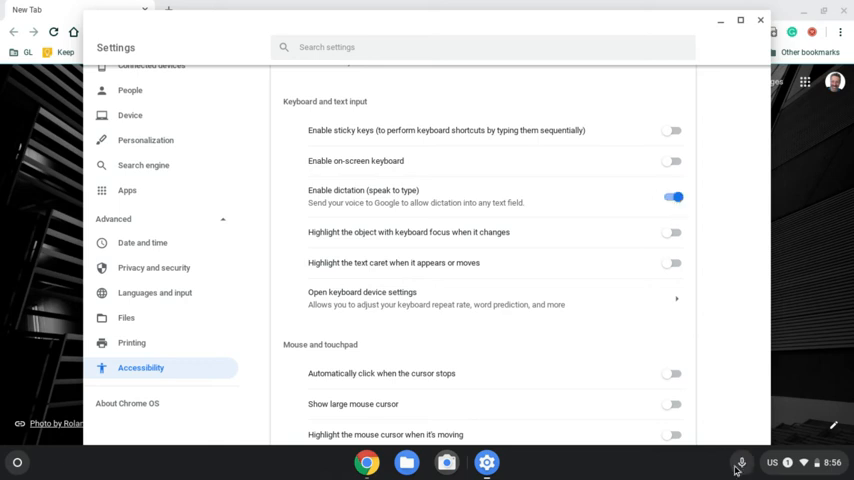
mouse_move(750, 472)
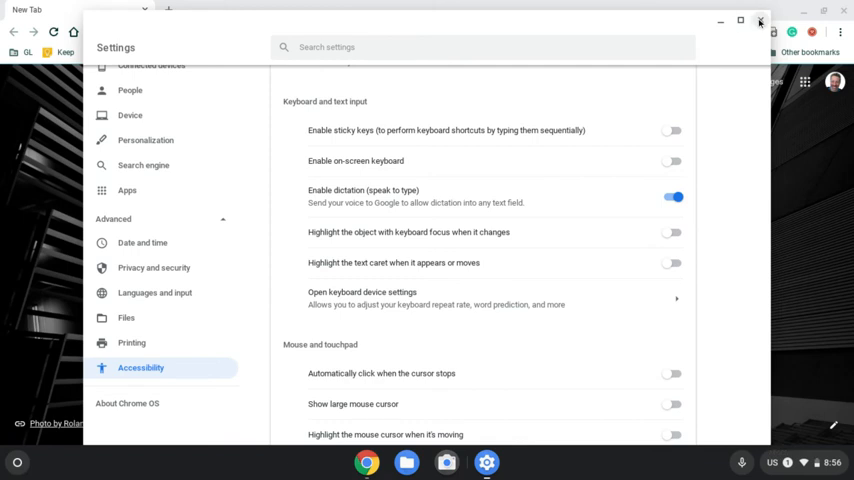
Close Settings and run a dictated Google search for 'look for pictures of cats'
left_click(760, 20)
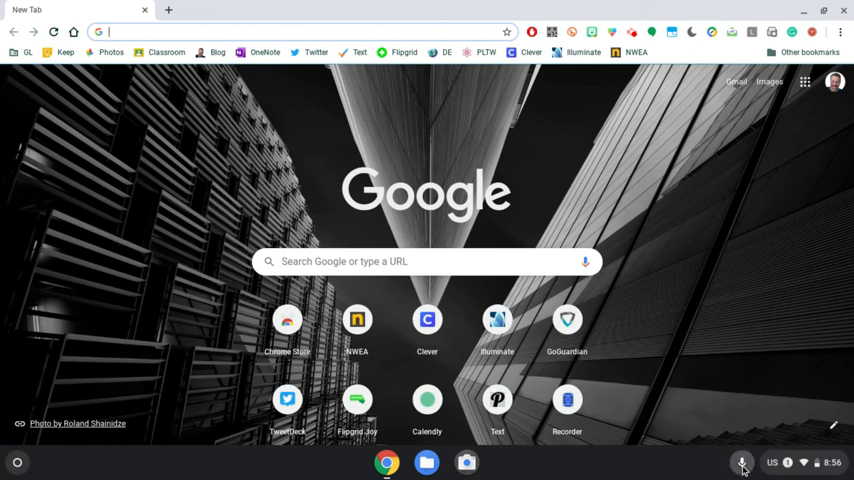
type("look for pictures of cats")
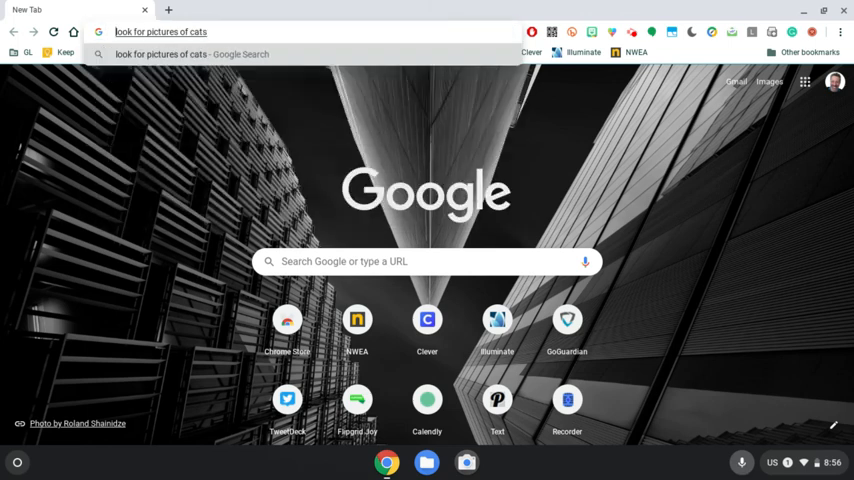
key("Return")
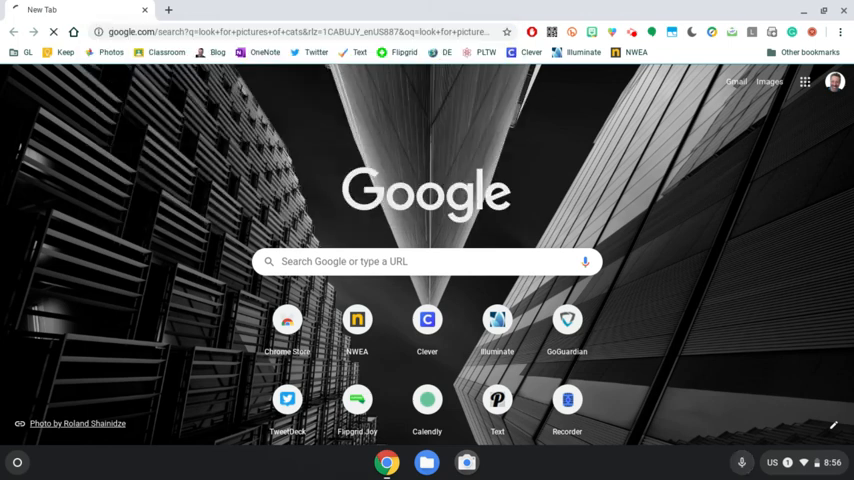